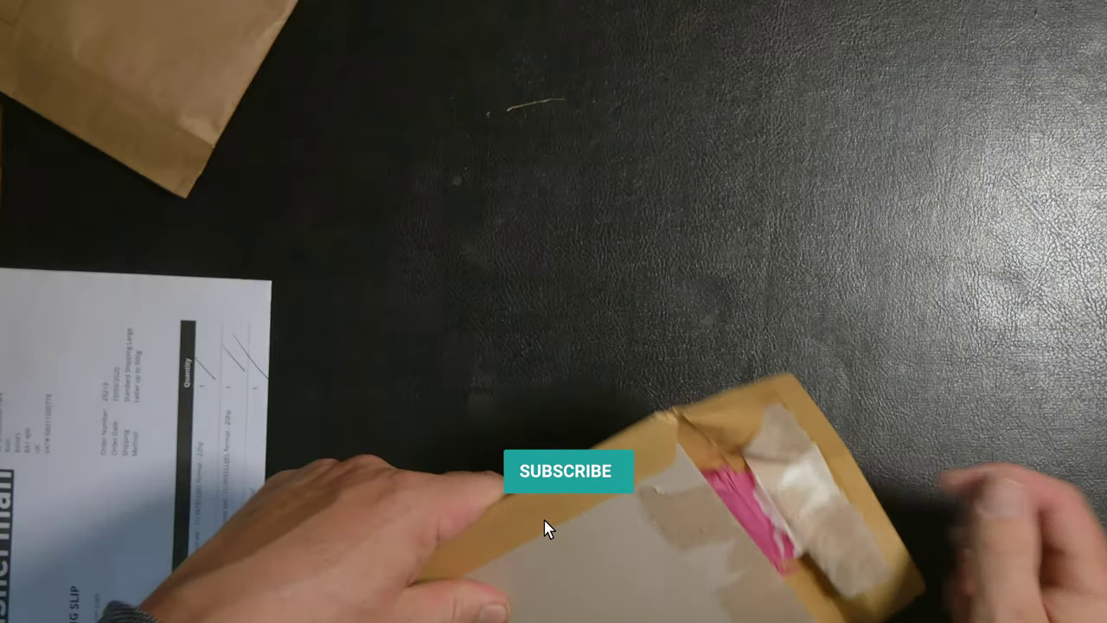
left_click(571, 471)
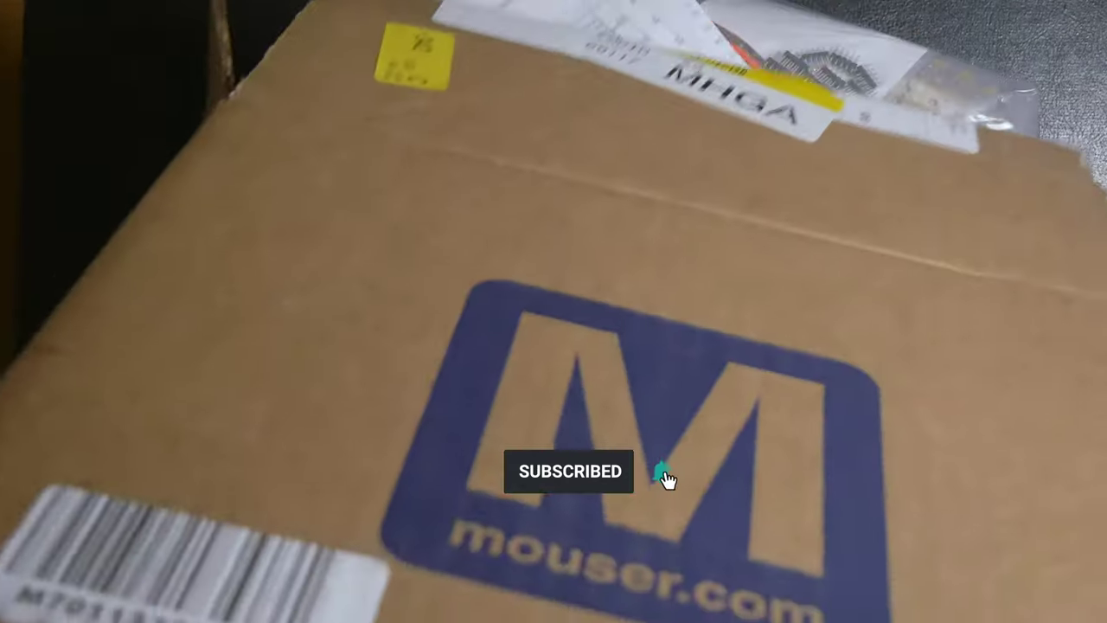